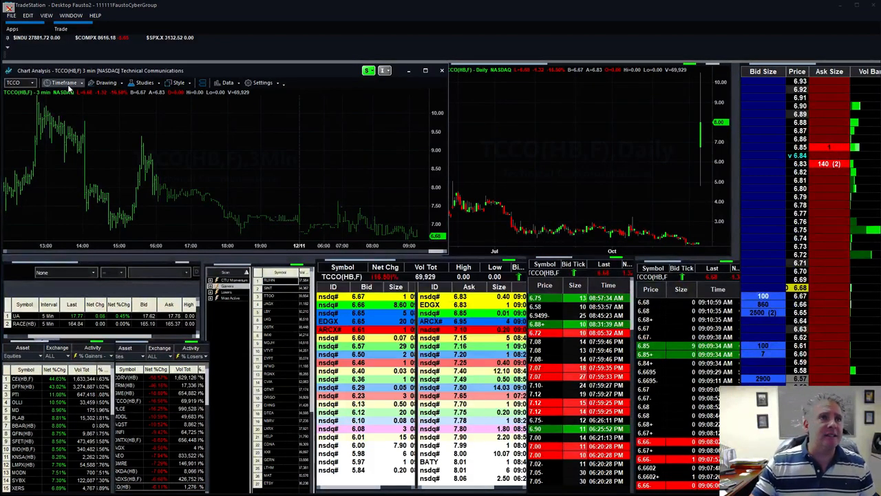
Set the TCCO intraday chart's timeframe to 5 Minute.
{"action": "left_click", "coordinate": [64, 83]}
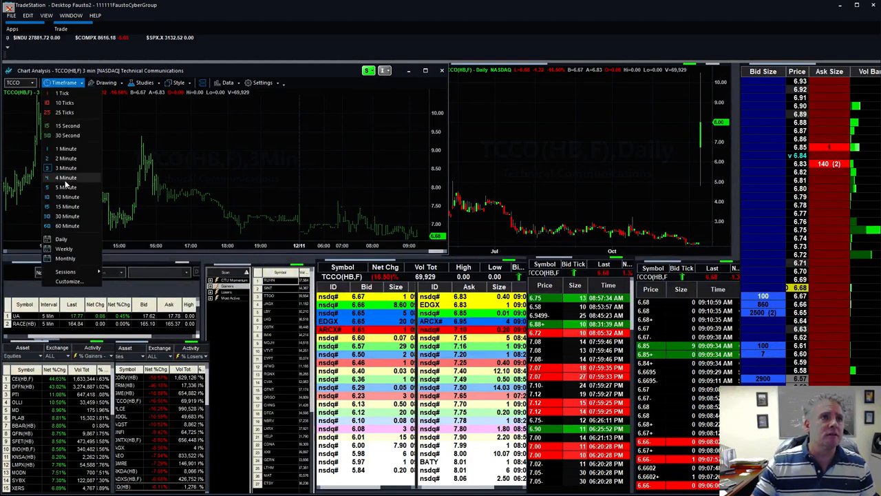
{"action": "left_click", "coordinate": [66, 187]}
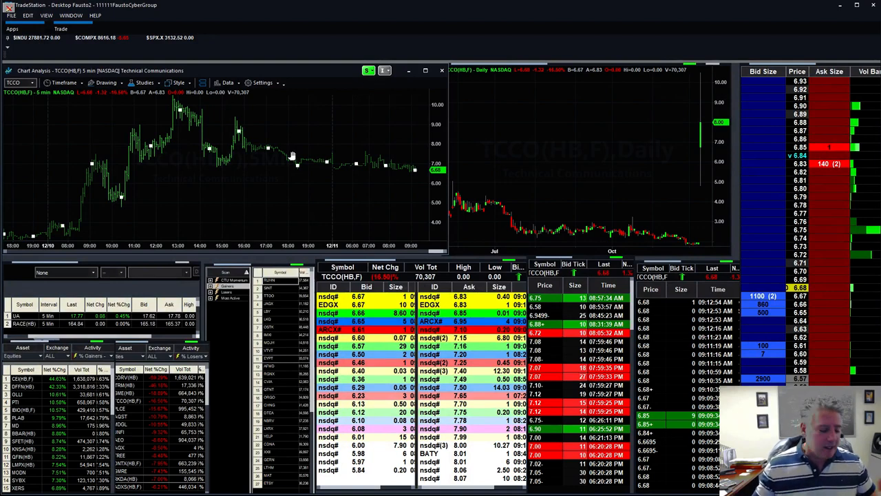
{"action": "type", "text": "conn"}
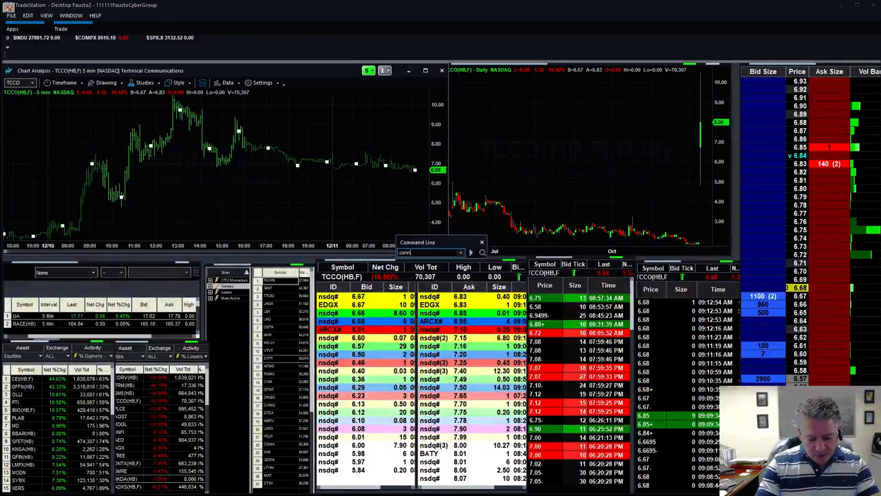
Enter CONN in the Command Line to load it into the linked windows.
{"action": "type", "text": "CONN"}
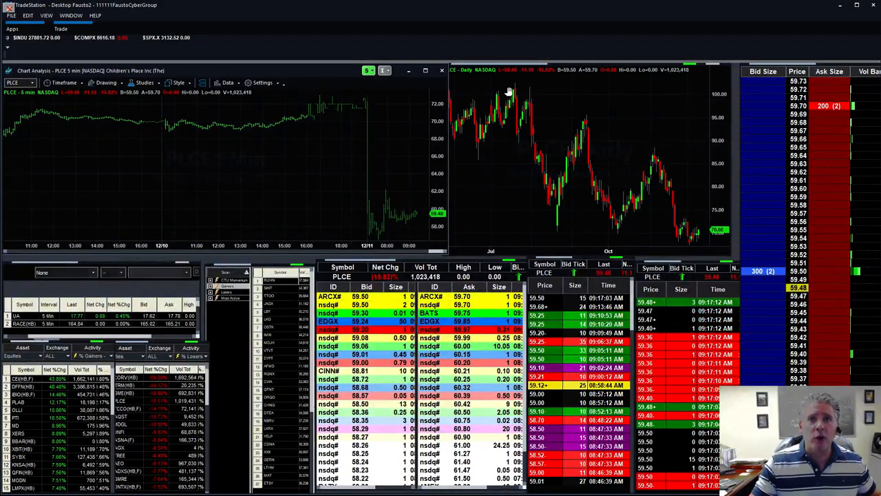
{"action": "mouse_move", "coordinate": [309, 158]}
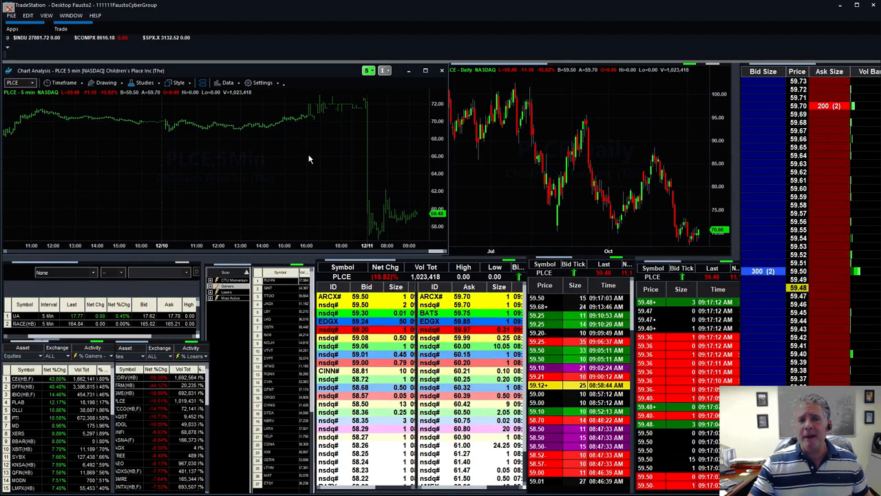